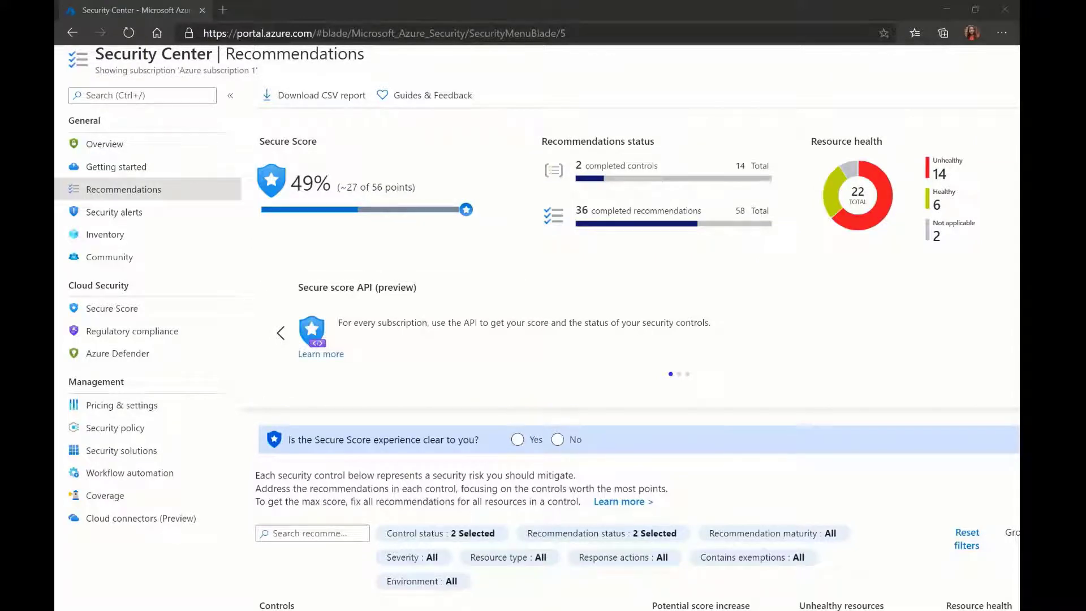
Scroll down the Recommendations page to reach the Secure management ports control.
scroll(down, 3)
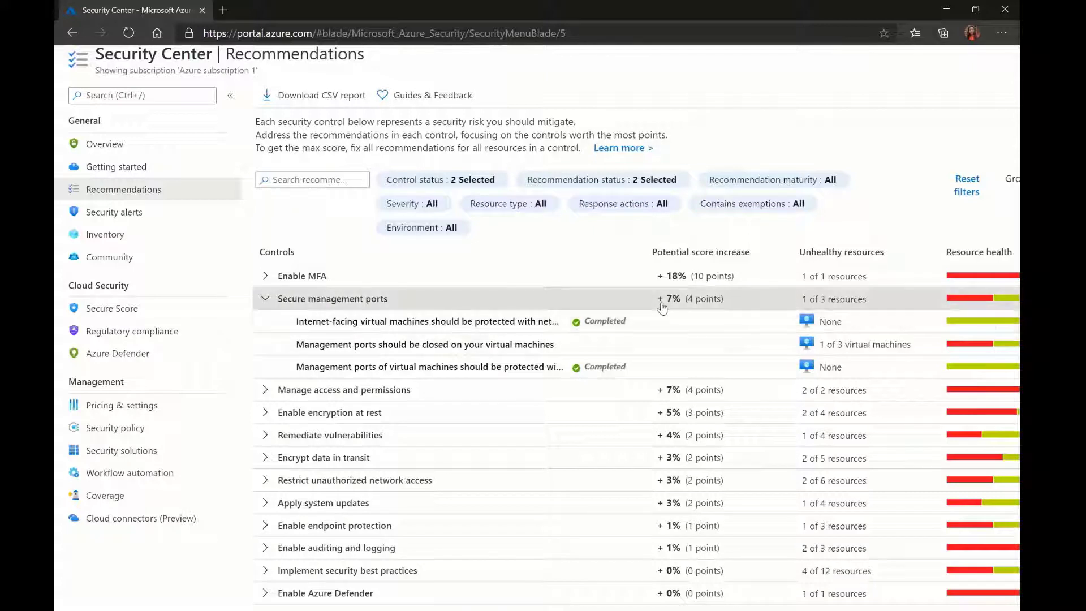
mouse_move(644, 305)
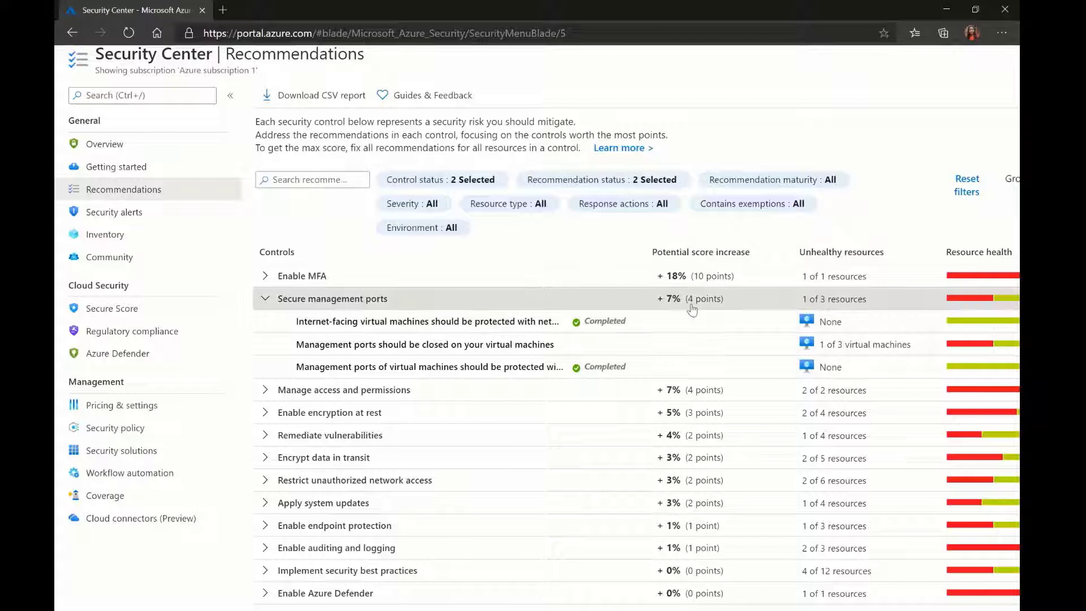
mouse_move(476, 356)
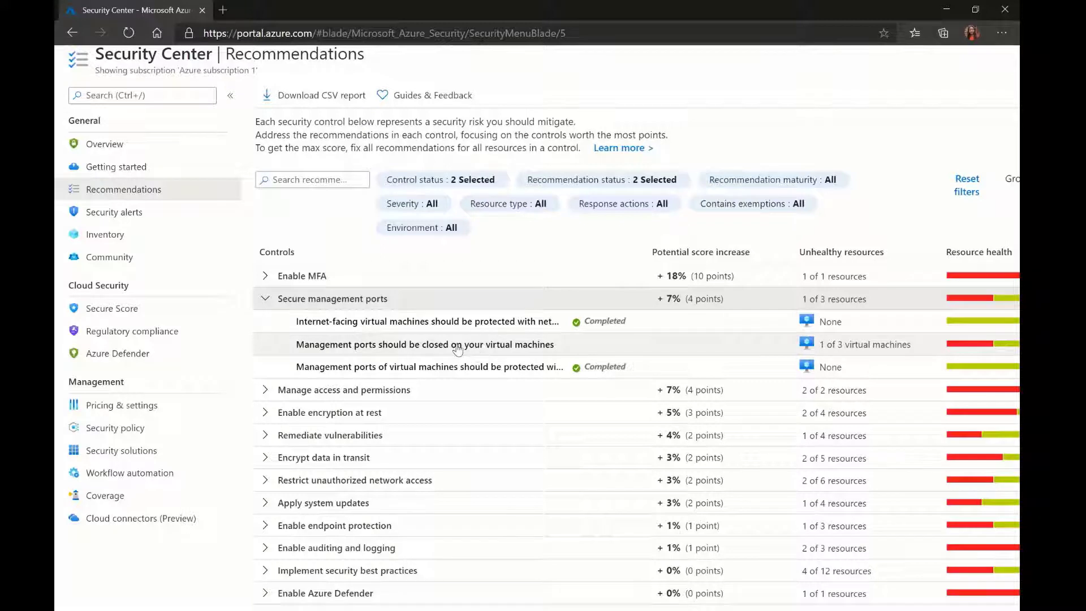
Open 'Management ports should be closed on your virtual machines' and expand its Remediation steps.
click(415, 344)
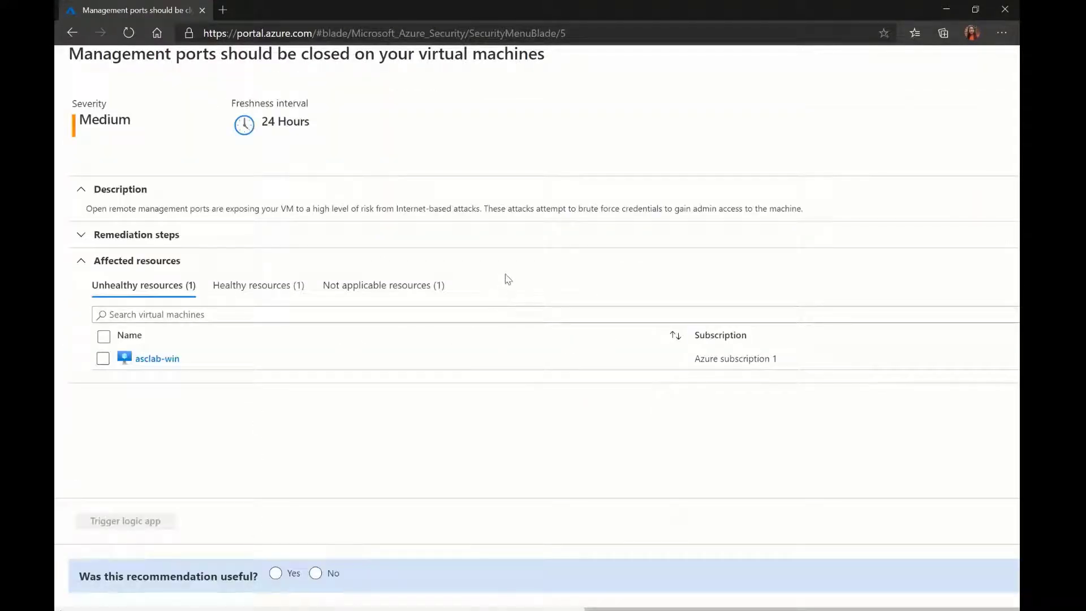
mouse_move(204, 205)
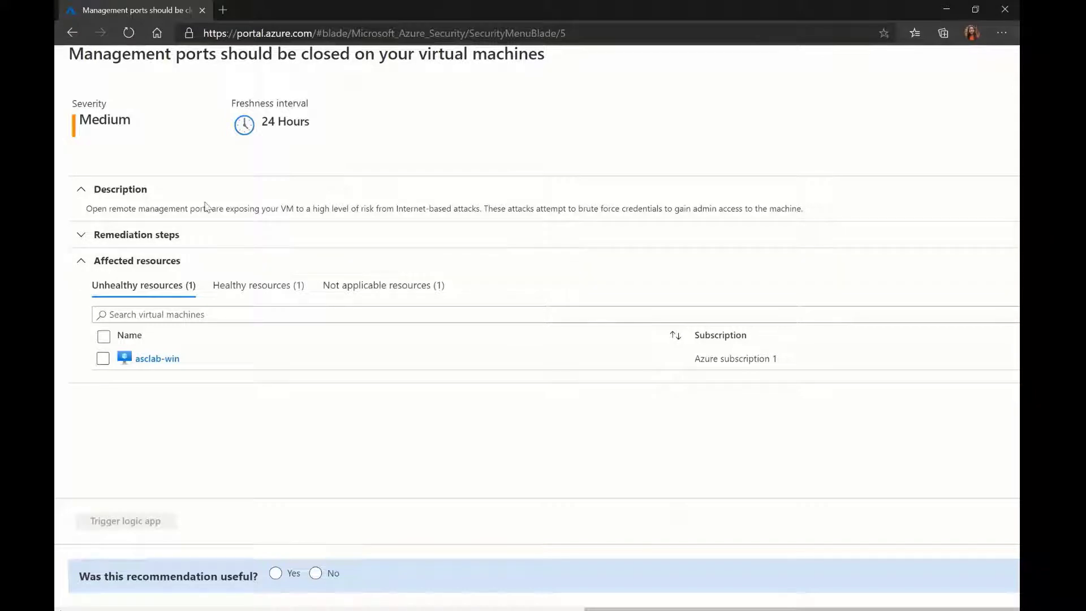
click(136, 234)
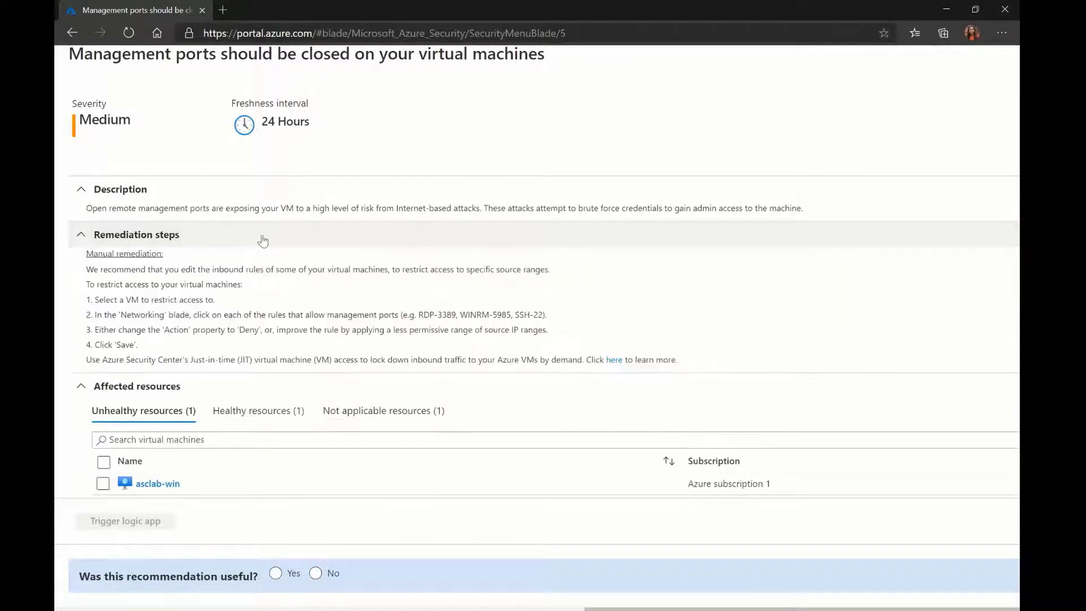
click(81, 189)
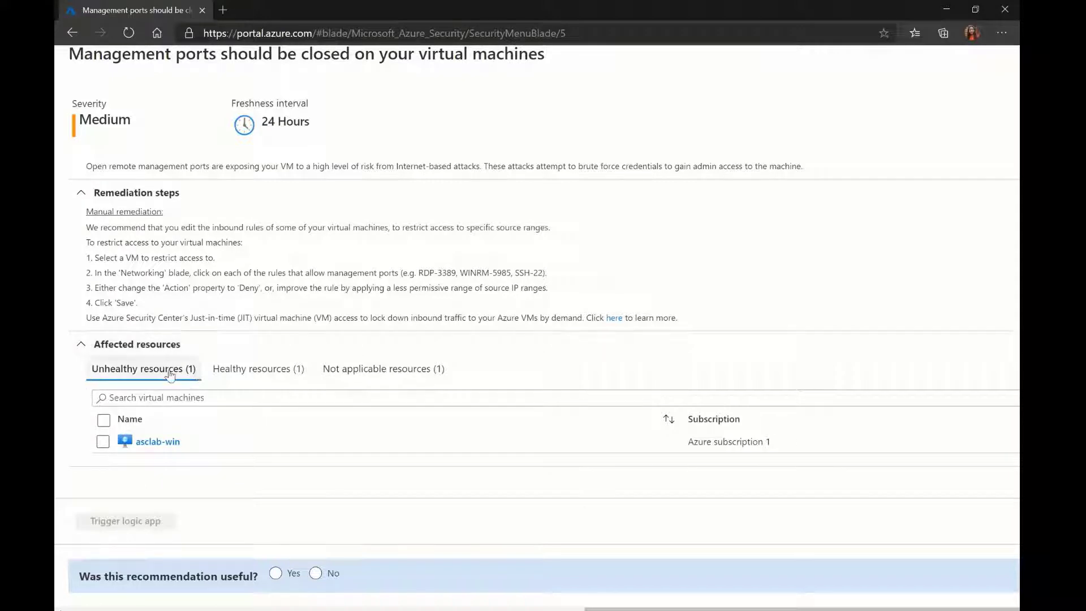
mouse_move(168, 394)
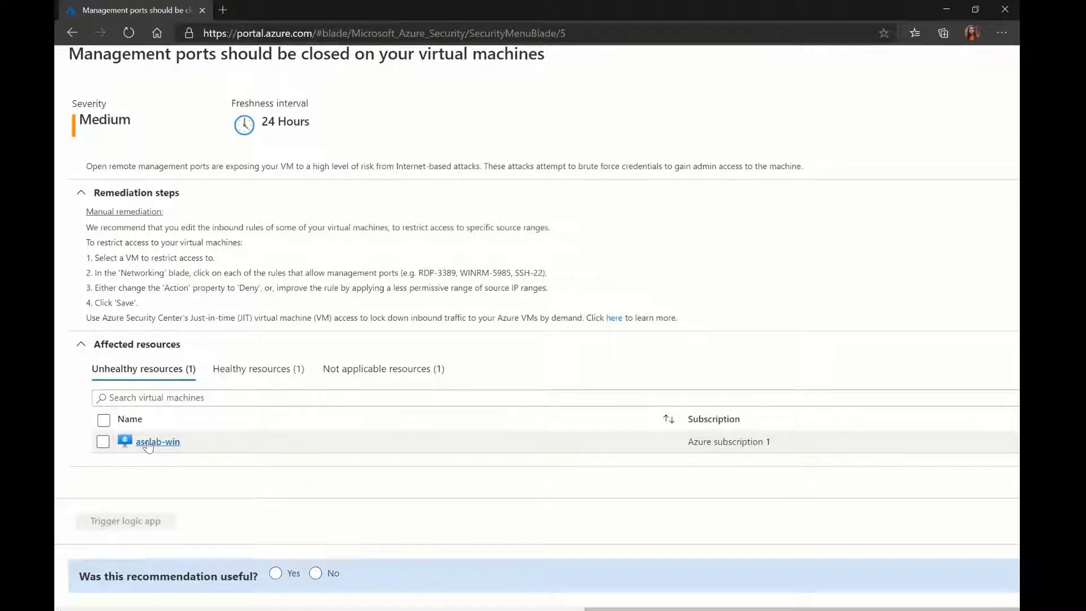
Open asclab-win's networking, review the AllowRDP rule permitting port 3389 from Any, then close it.
click(156, 441)
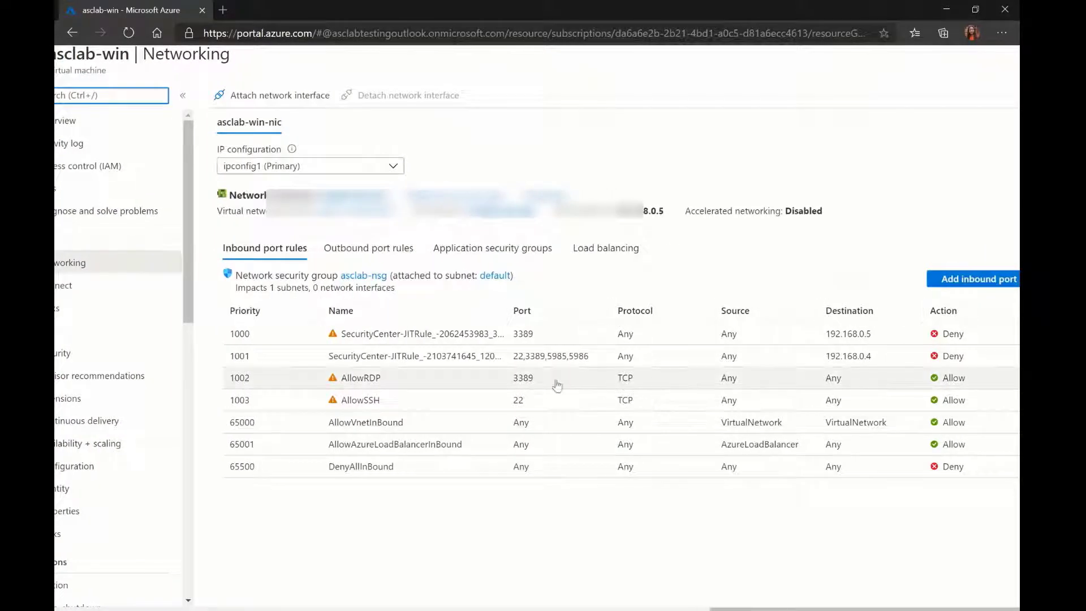
click(360, 377)
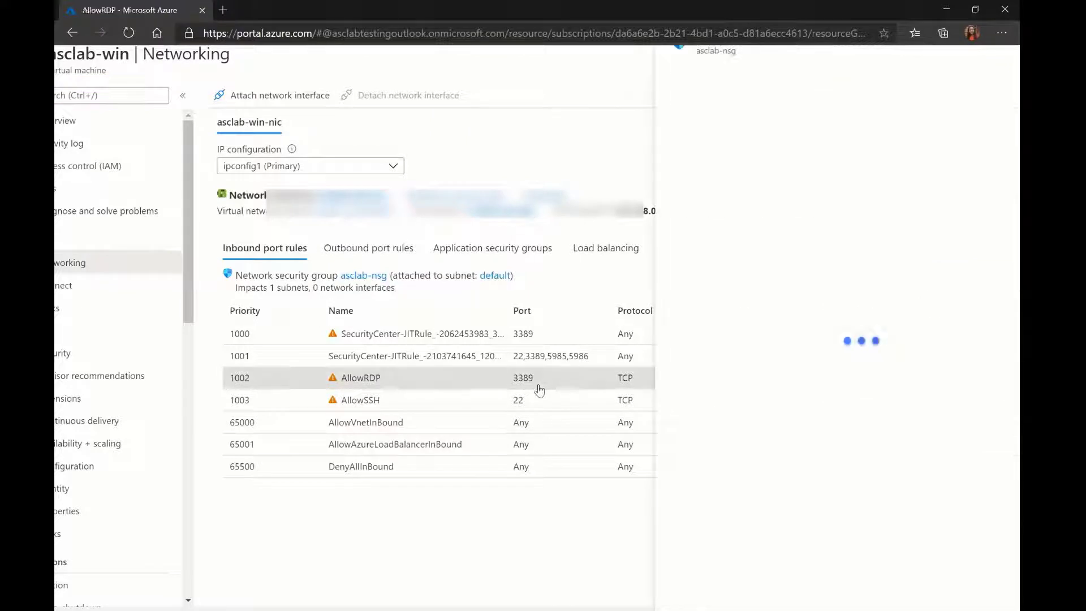
click(360, 378)
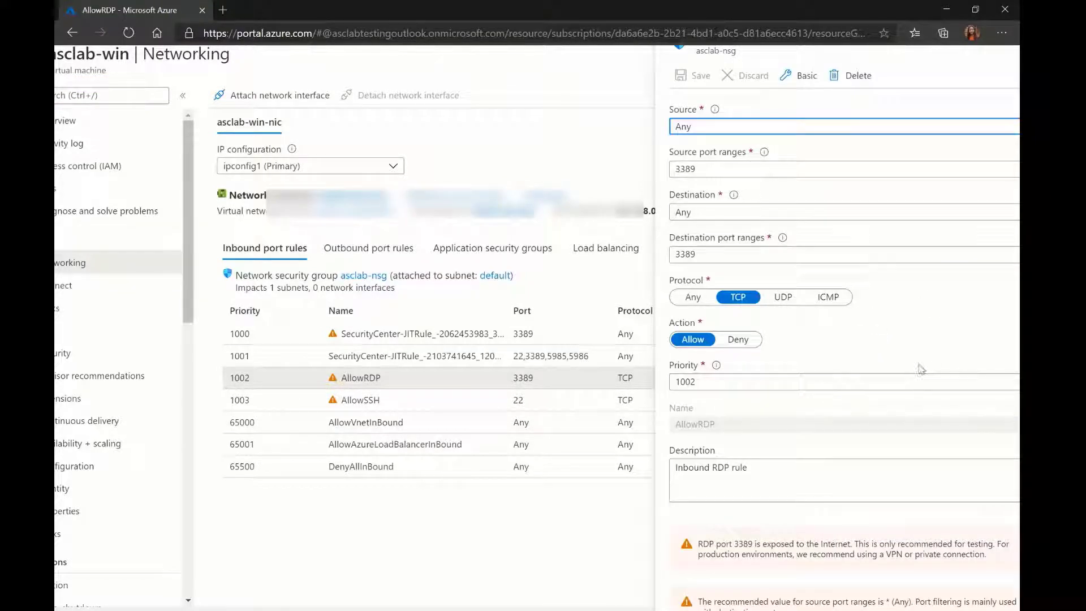
mouse_move(795, 277)
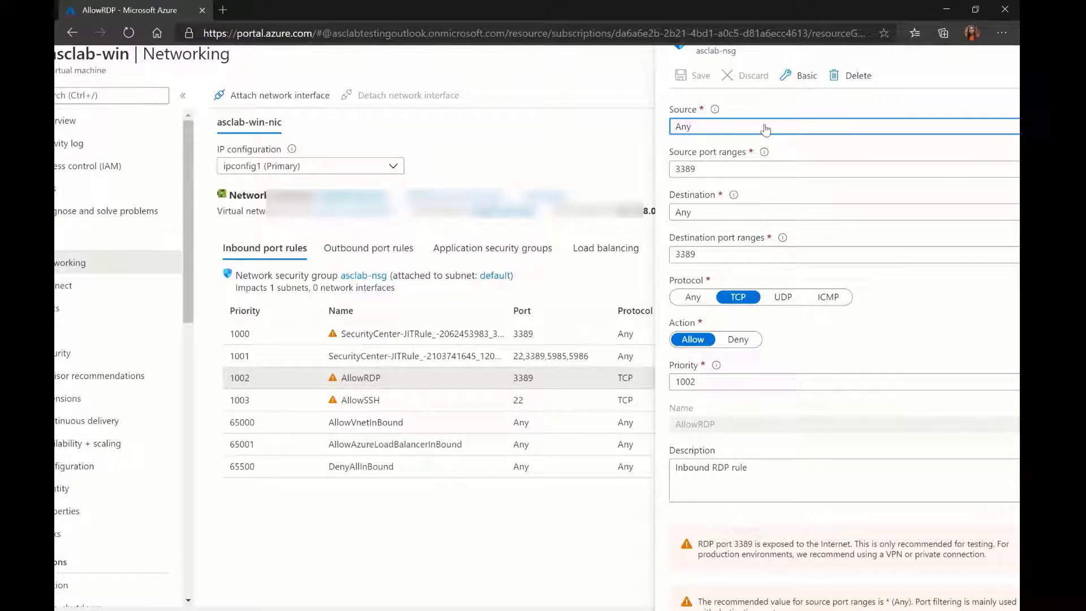
mouse_move(761, 338)
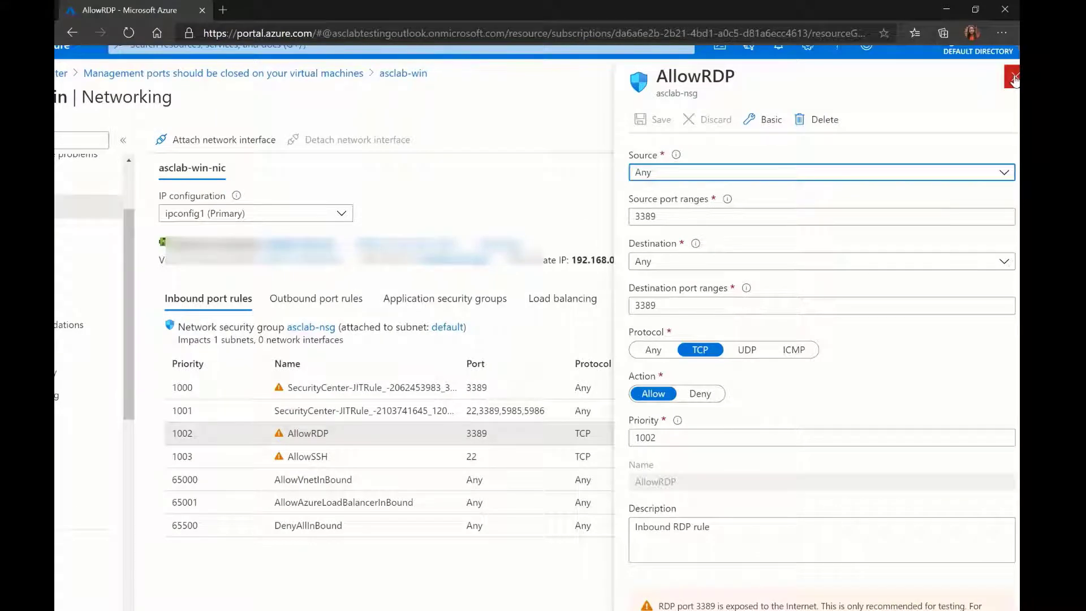
click(1012, 76)
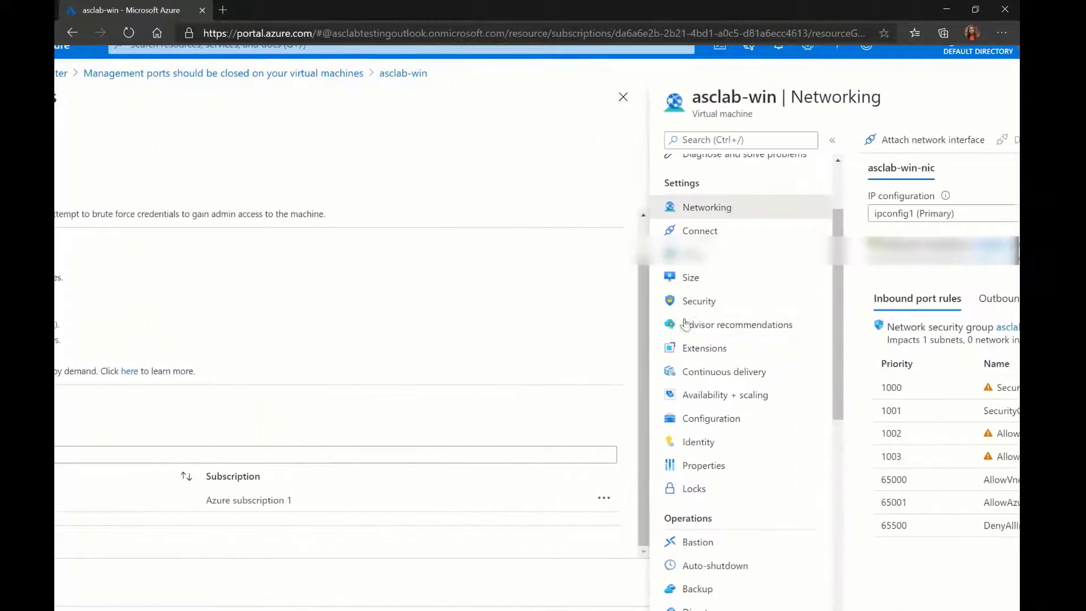
Close the asclab-win blade to return to the management ports recommendation.
click(622, 97)
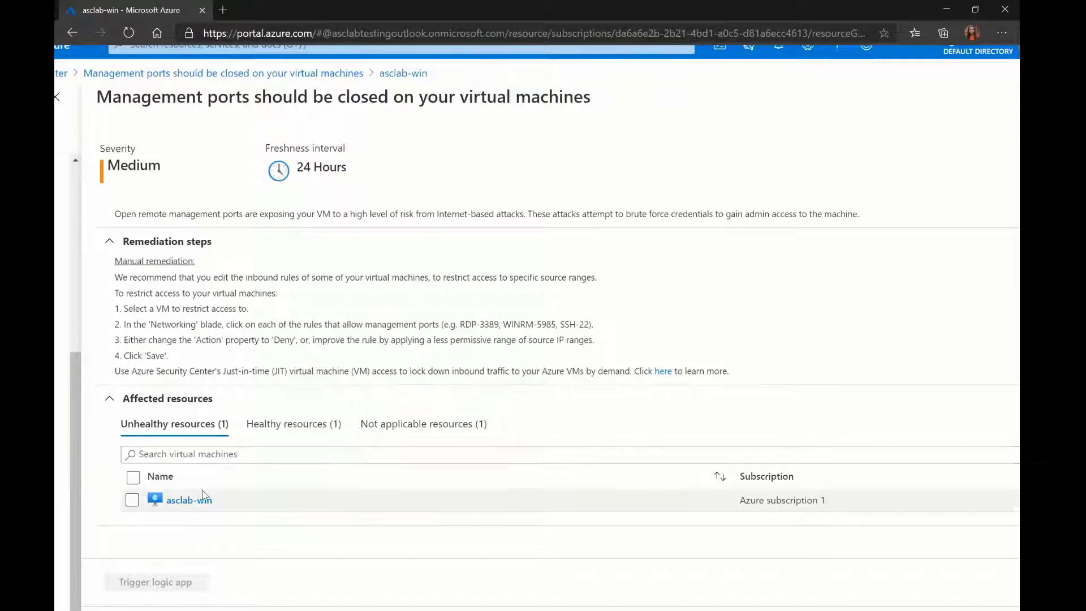
mouse_move(195, 411)
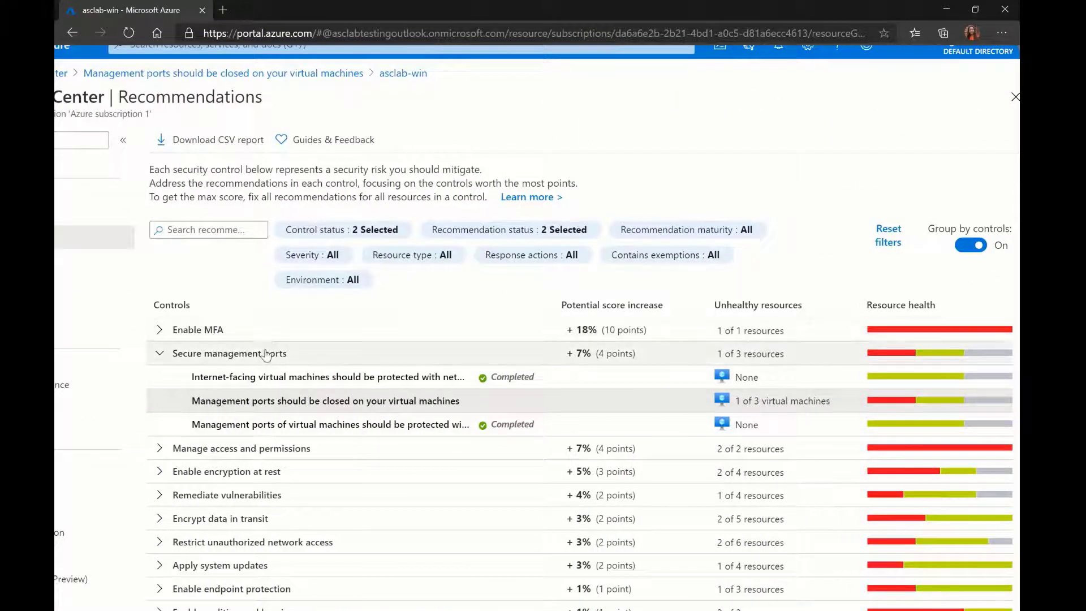
mouse_move(646, 359)
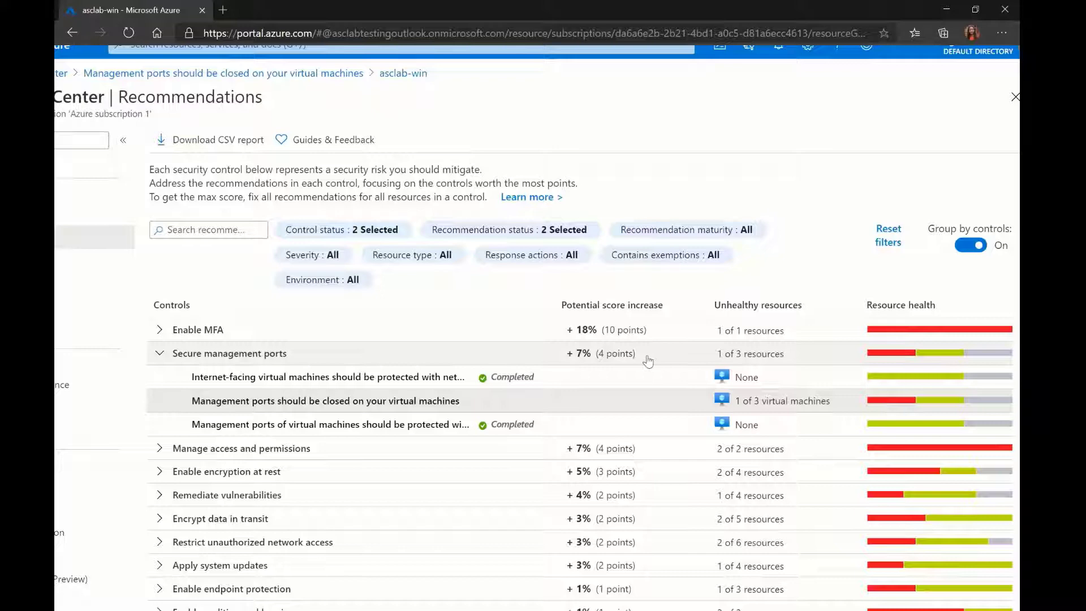
Reopen the close-management-ports recommendation and check its 24-hour freshness interval.
click(323, 400)
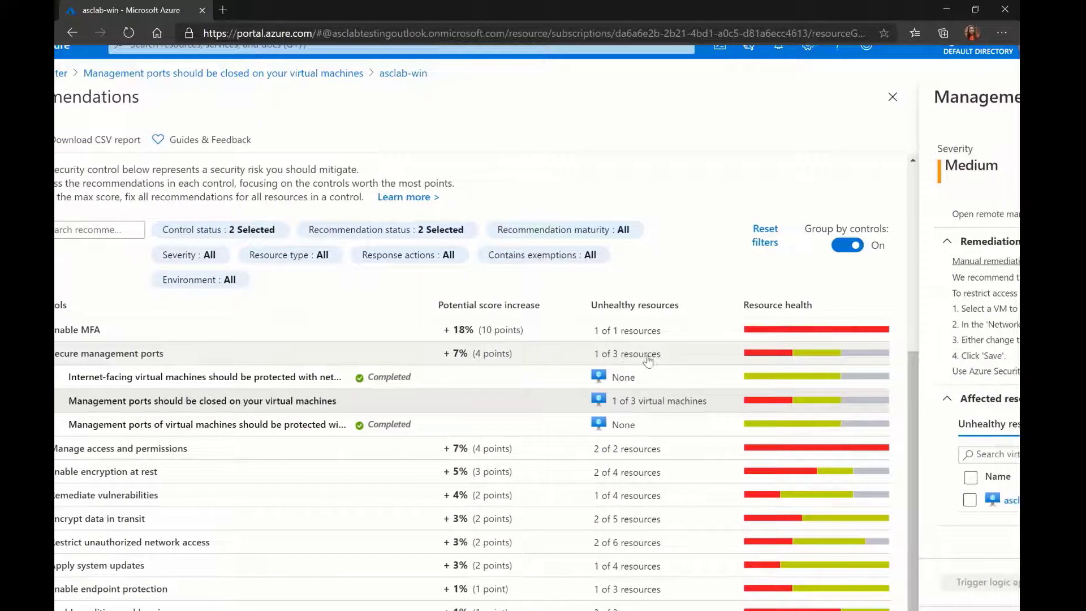
click(201, 400)
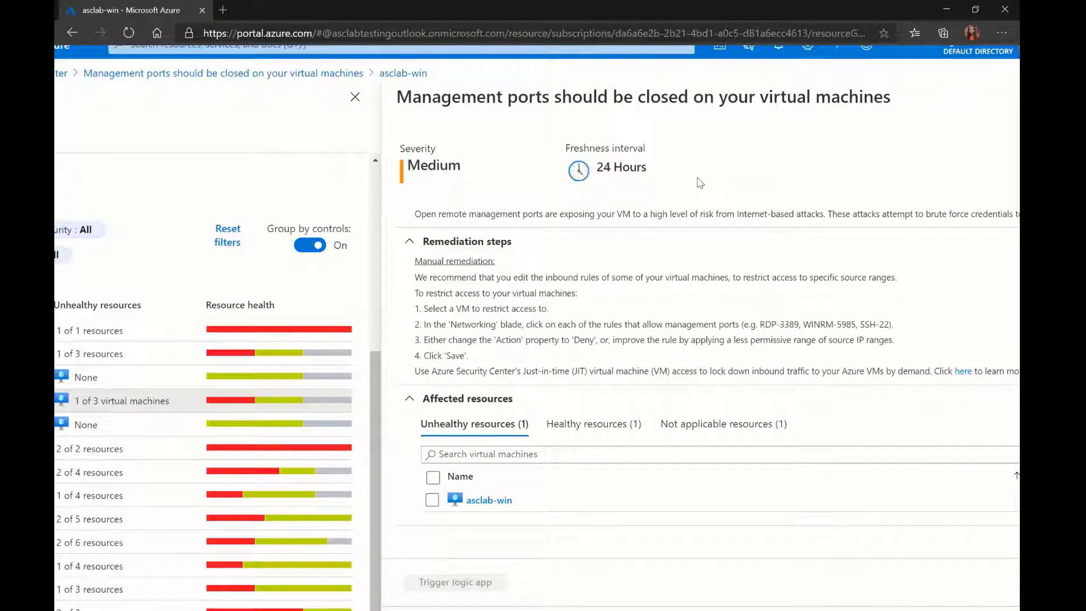
mouse_move(690, 183)
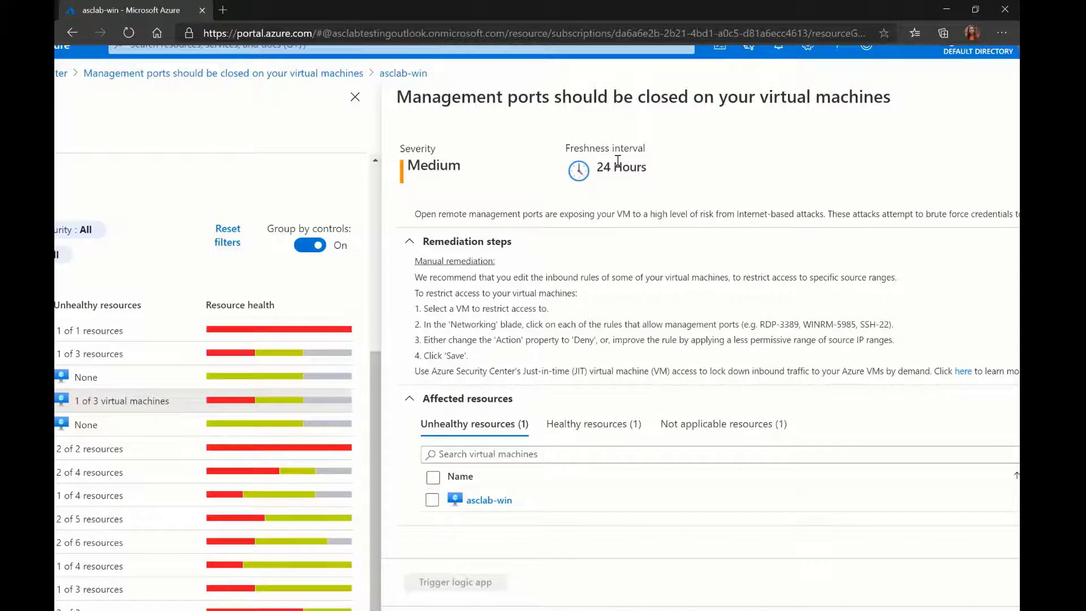
Via the Internet-facing VMs recommendation, open the just-in-time network access recommendation for management ports.
click(354, 97)
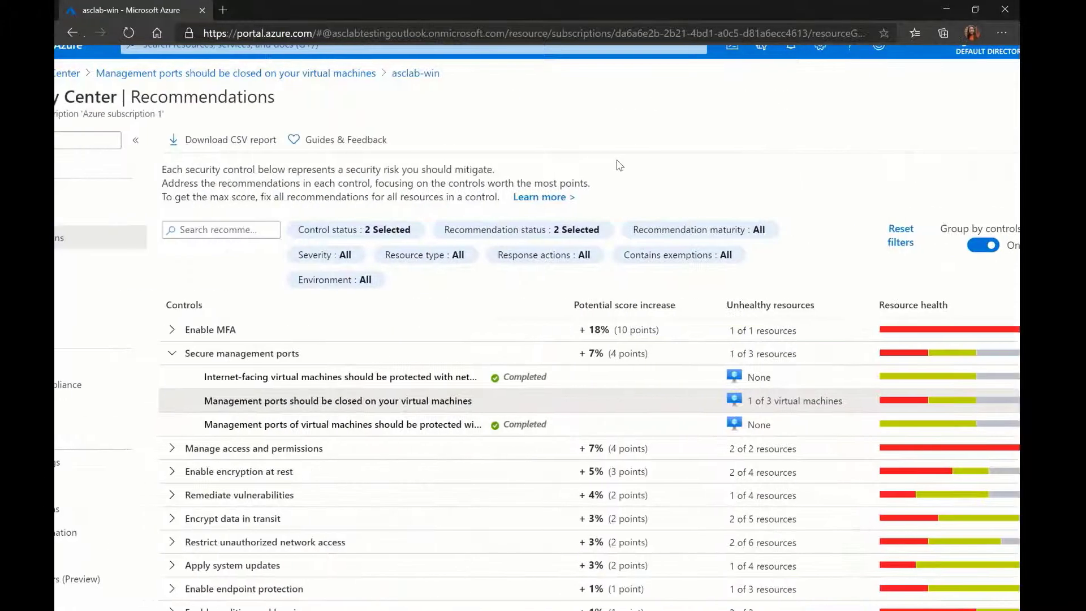
mouse_move(390, 382)
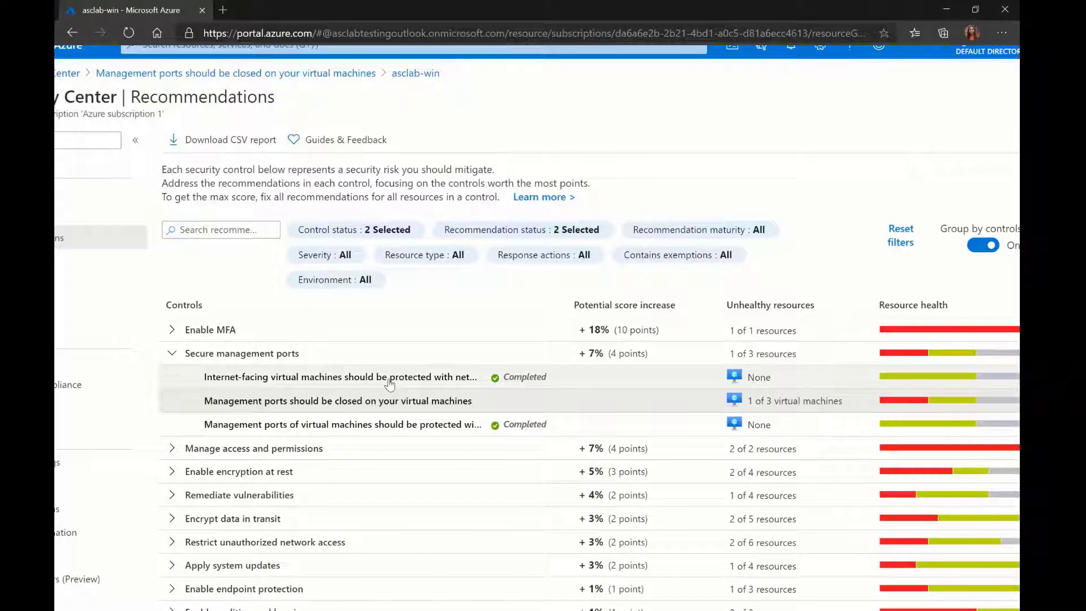
click(340, 375)
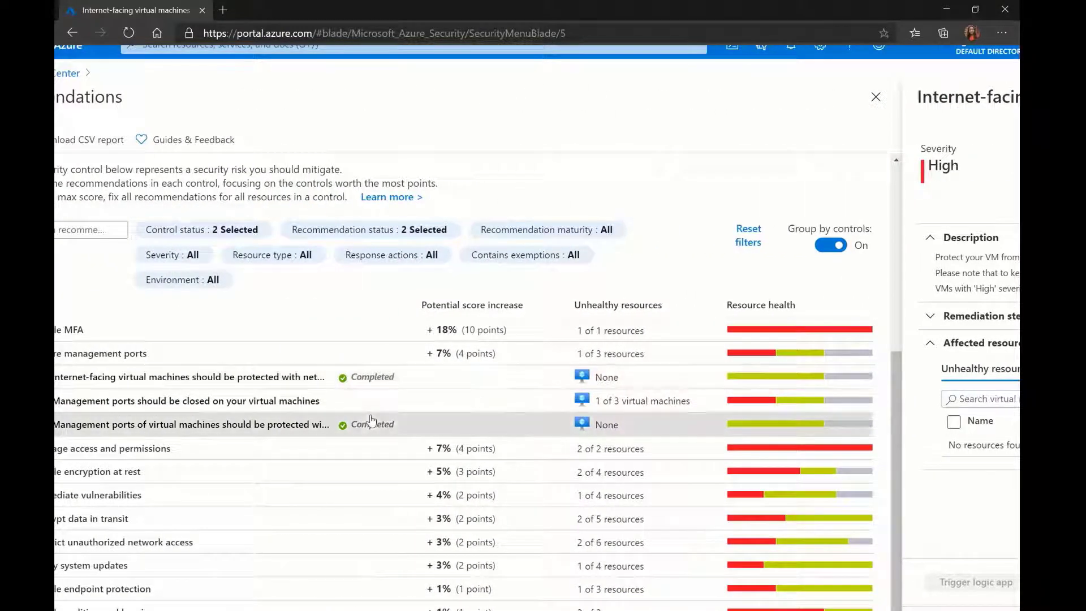
click(190, 424)
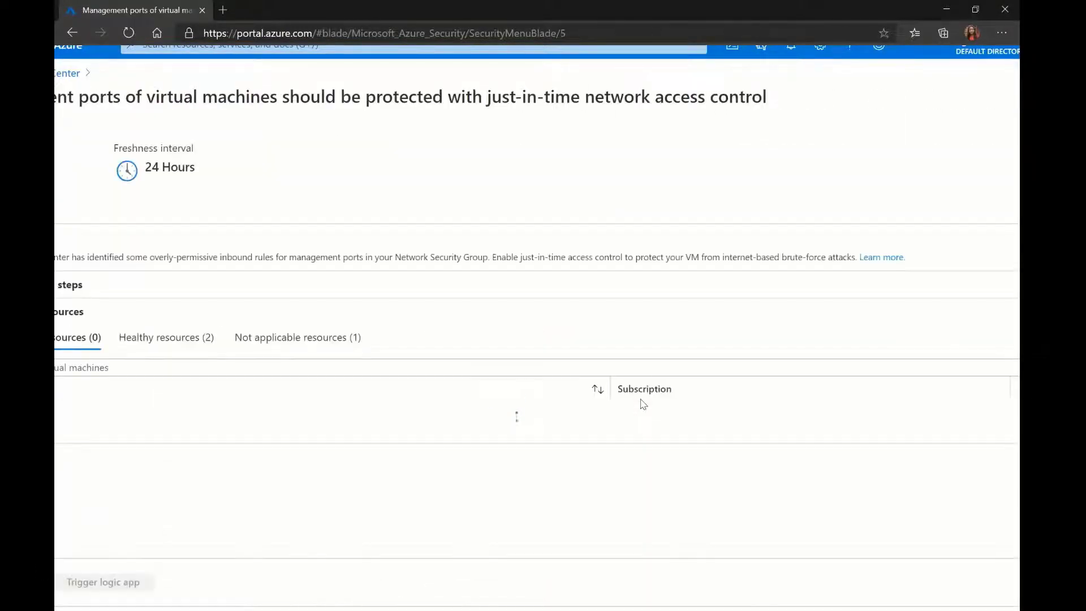